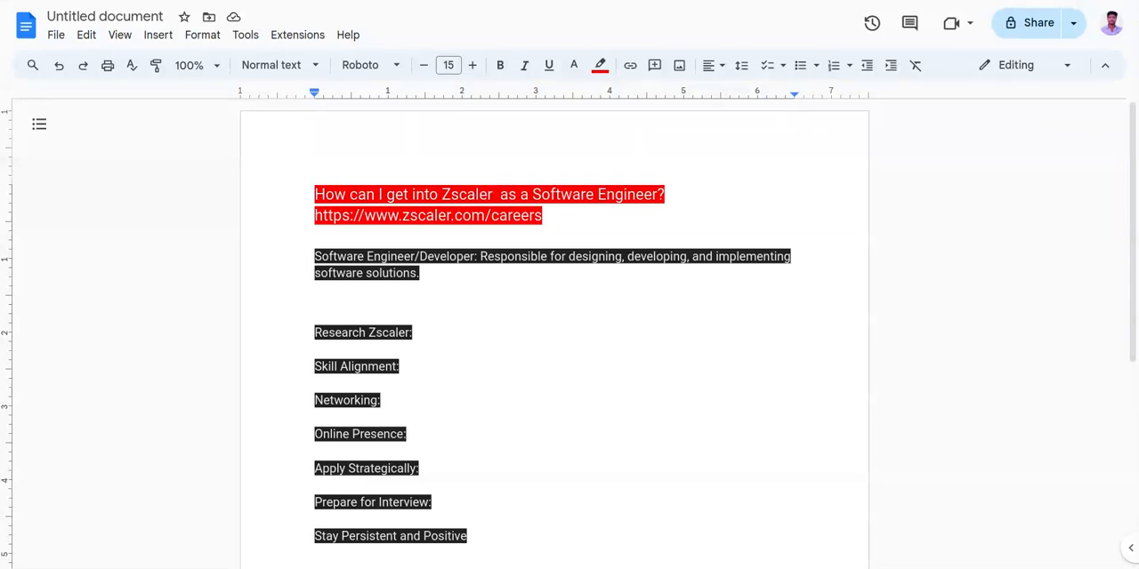
mouse_move(264, 239)
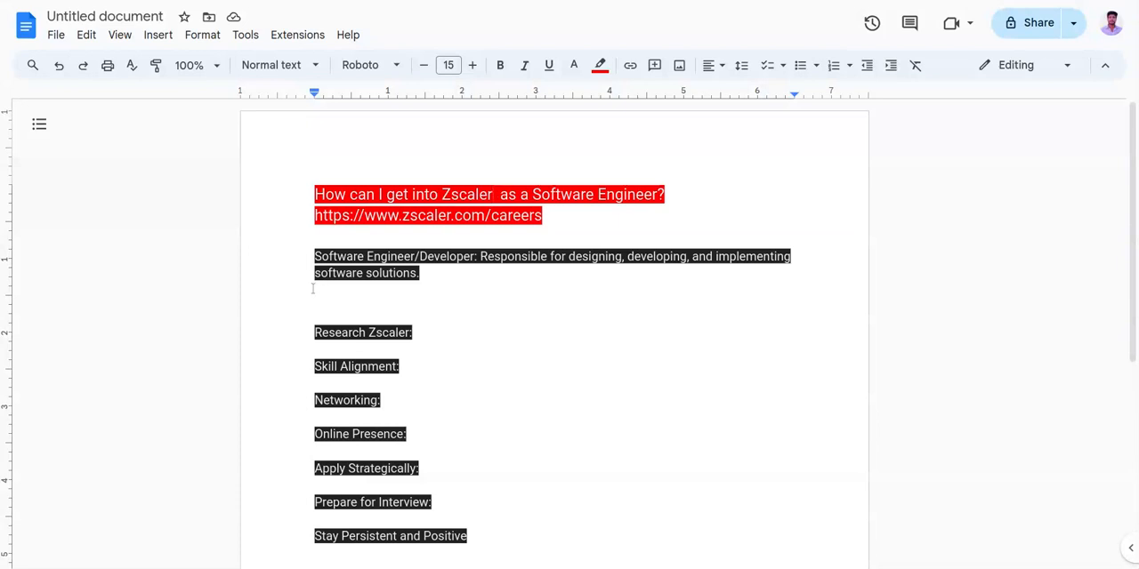
mouse_move(320, 300)
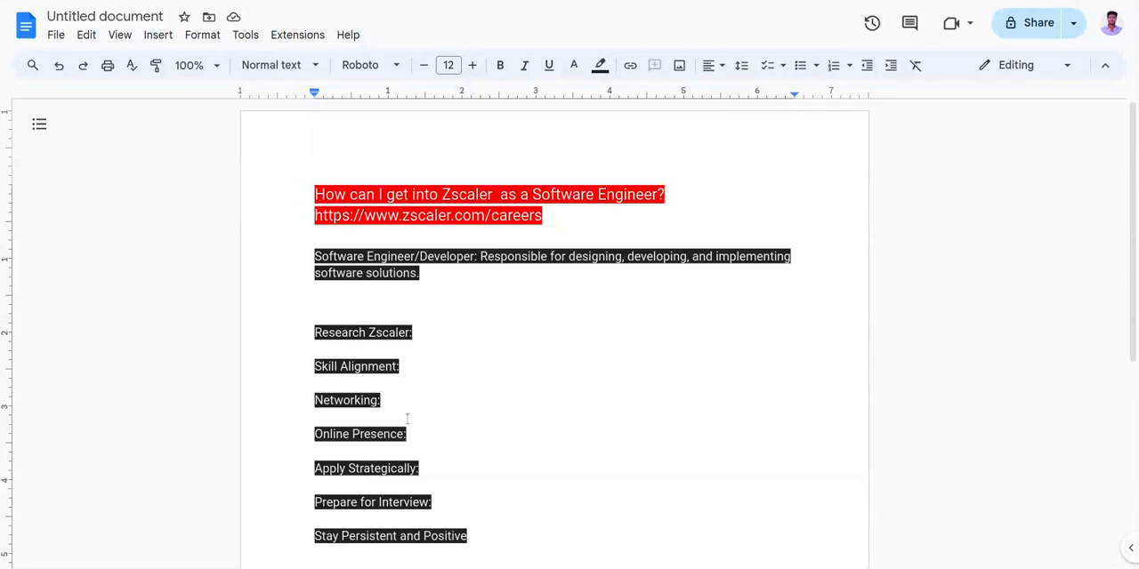
mouse_move(406, 419)
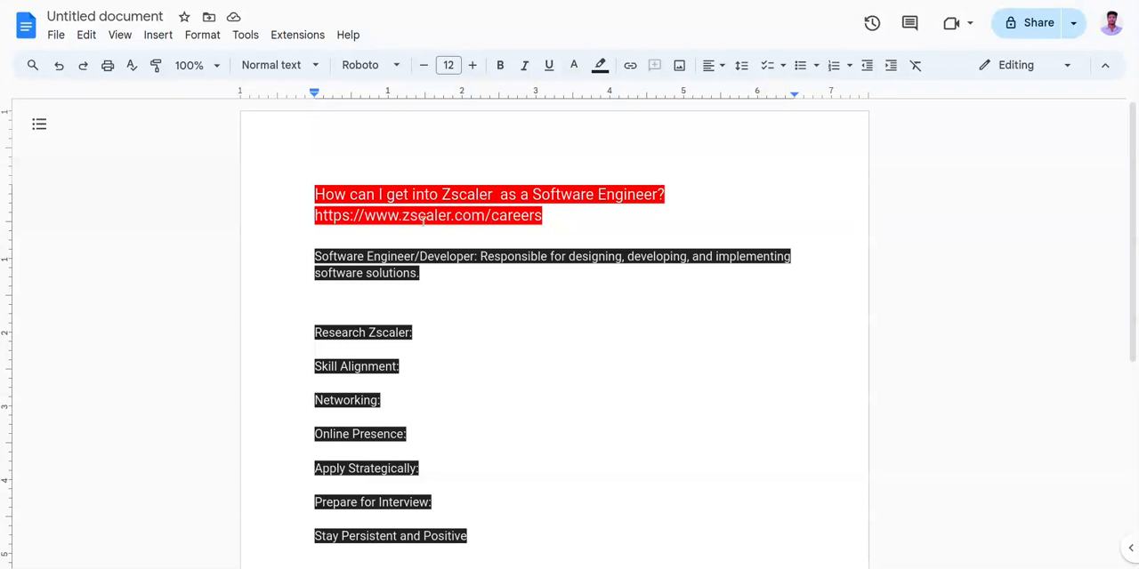
mouse_move(421, 443)
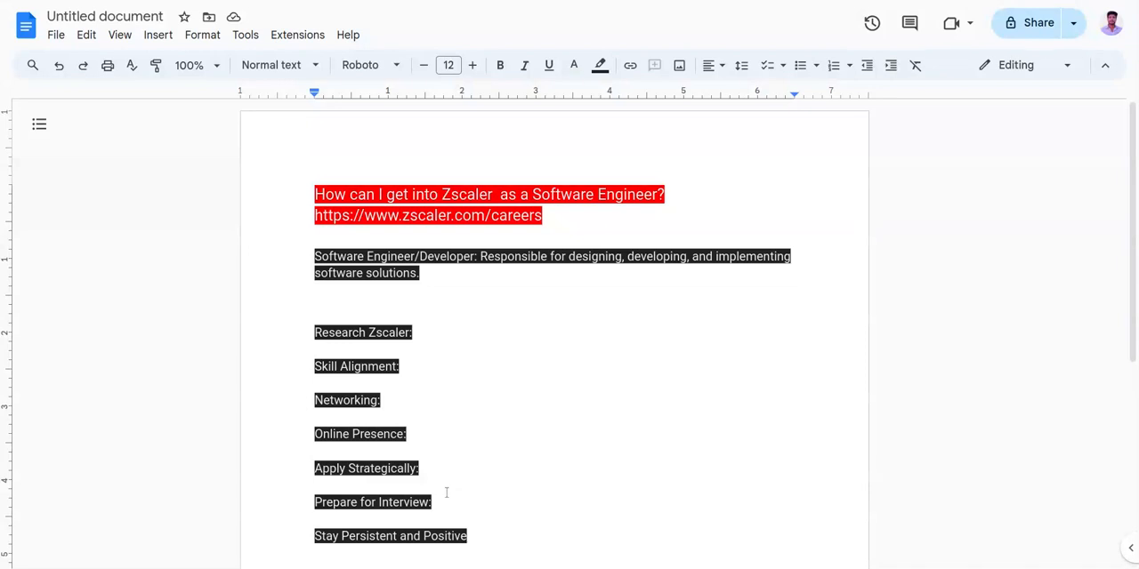
mouse_move(450, 497)
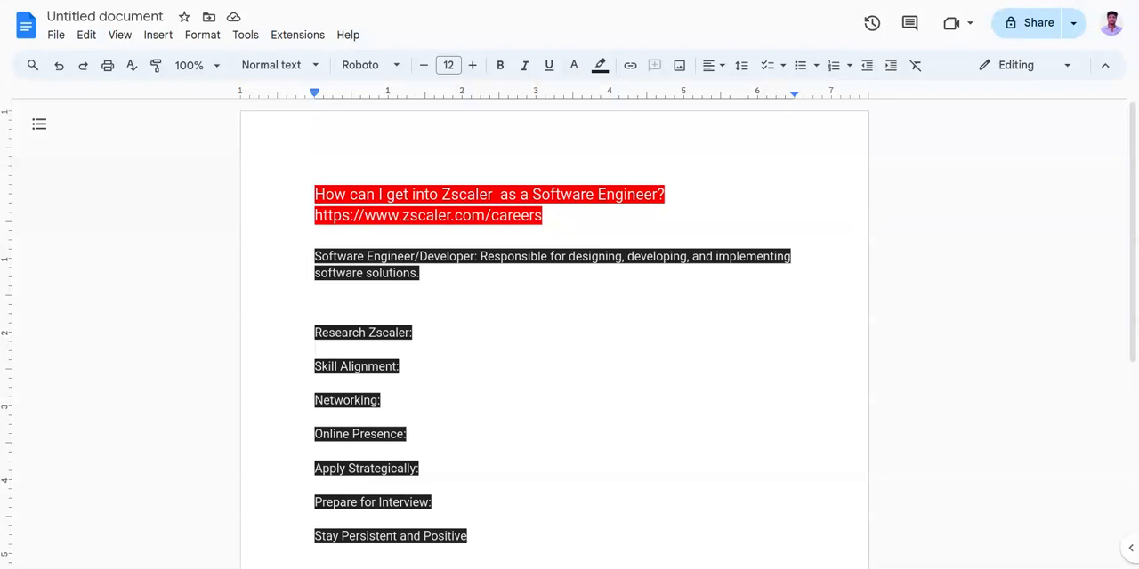
scroll(up, 3)
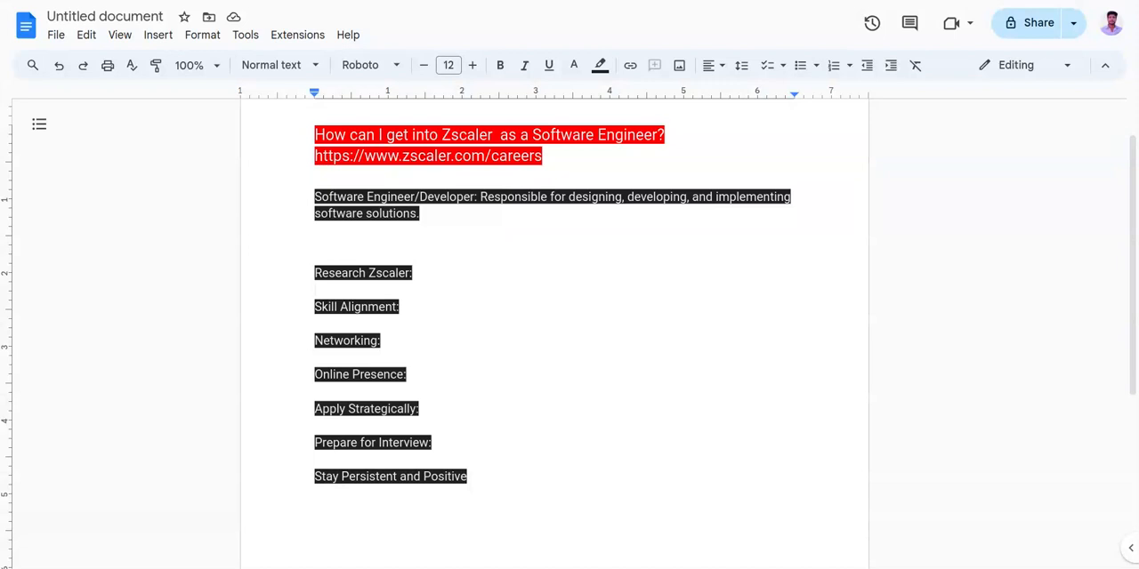
mouse_move(516, 411)
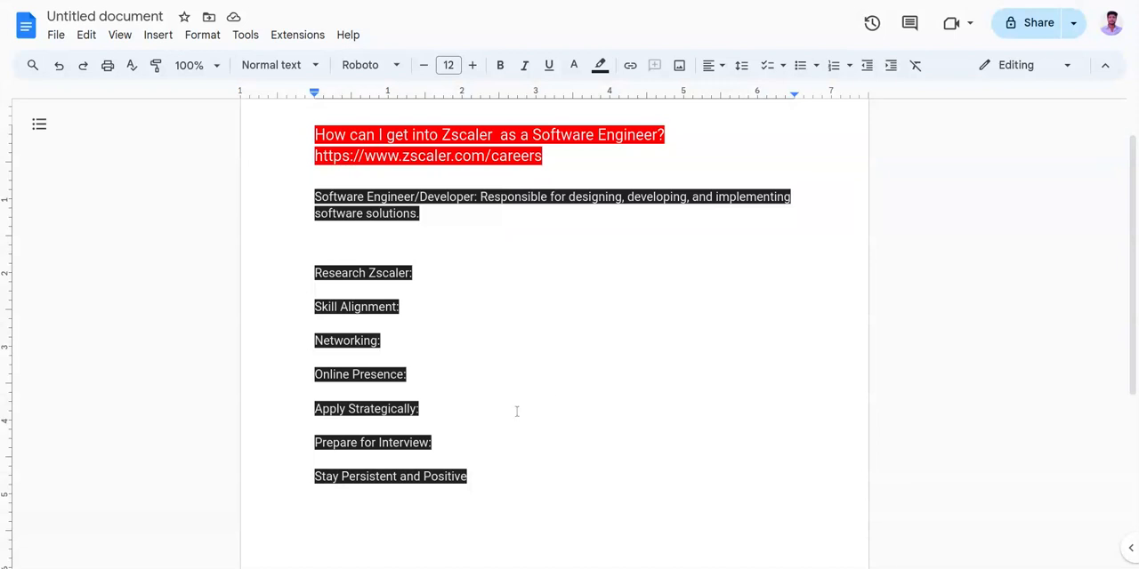